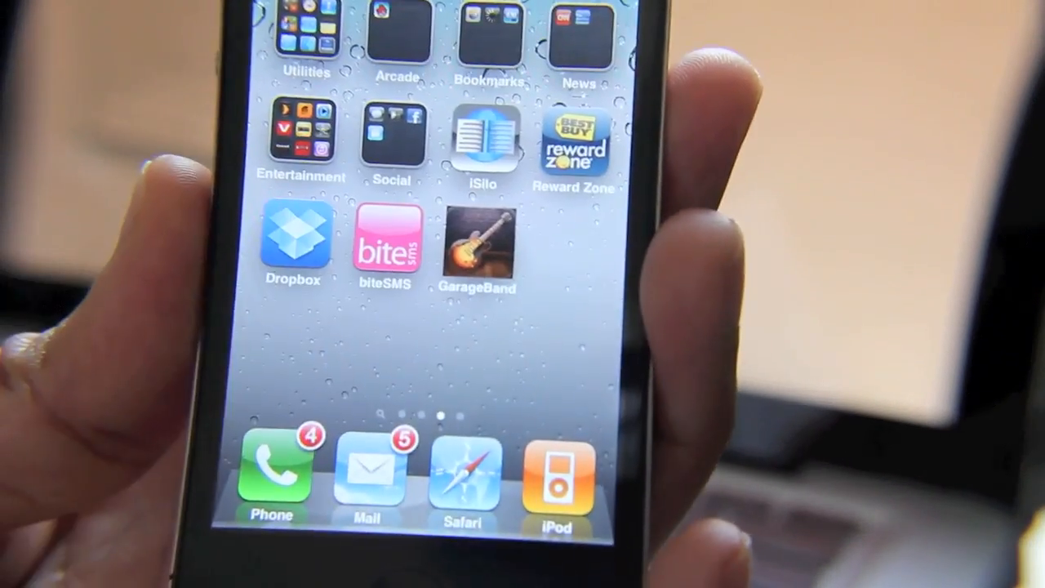
Launch GarageBand from the iPhone home screen to reach the Drums instrument picker
left_click(481, 241)
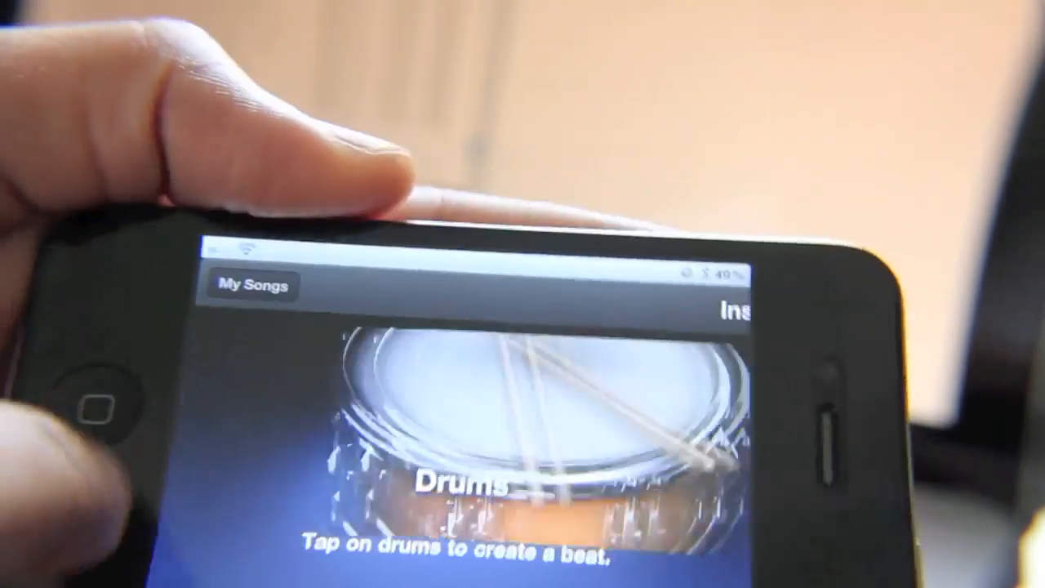